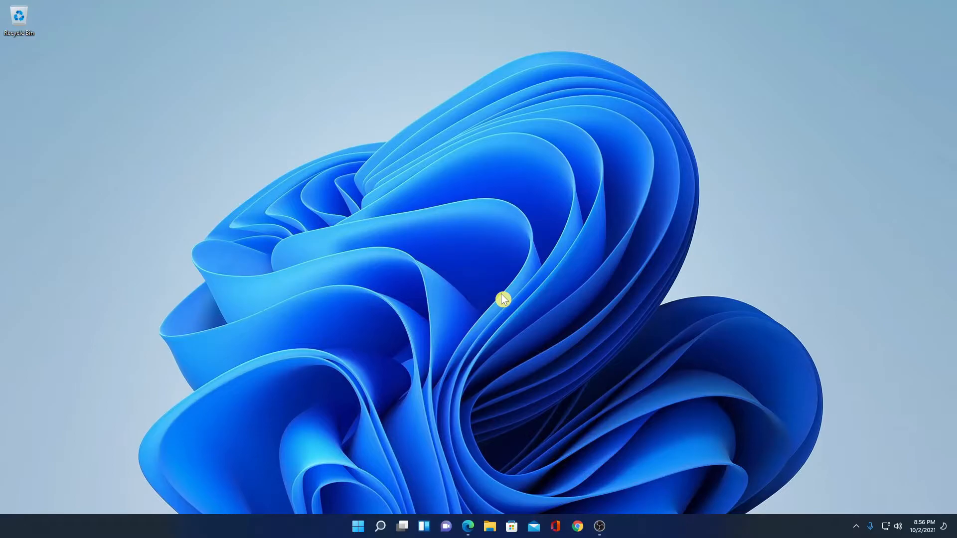
mouse_move(485, 251)
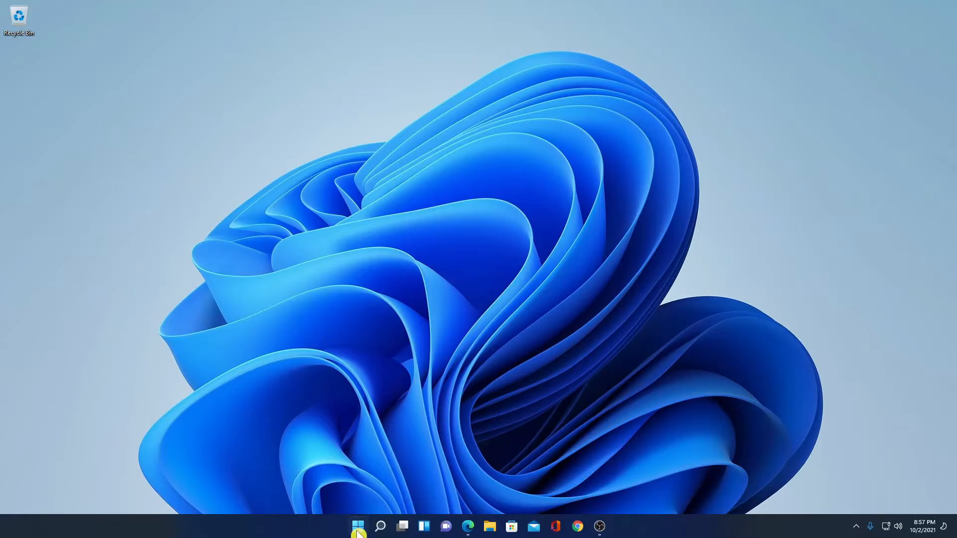
Launch the Settings app from the Start menu's pinned apps.
click(358, 526)
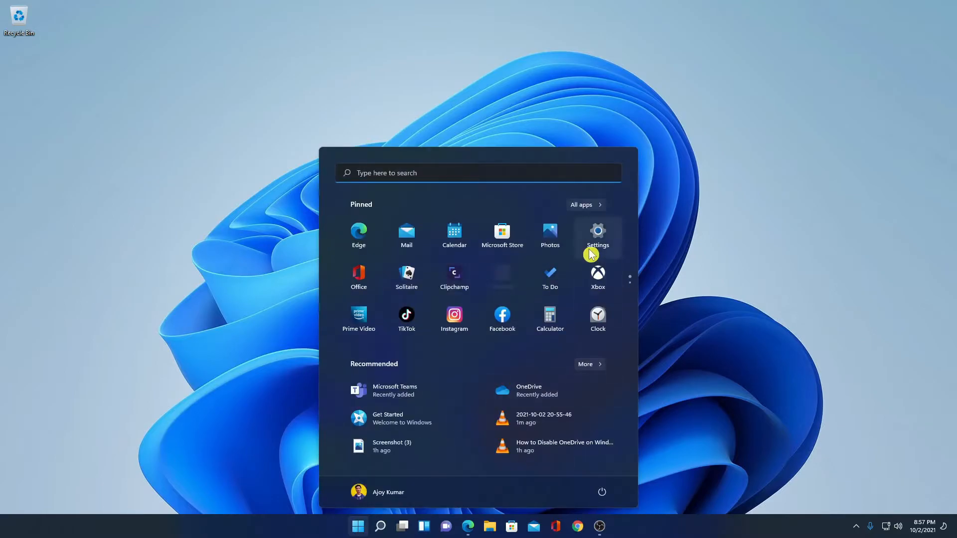
click(597, 236)
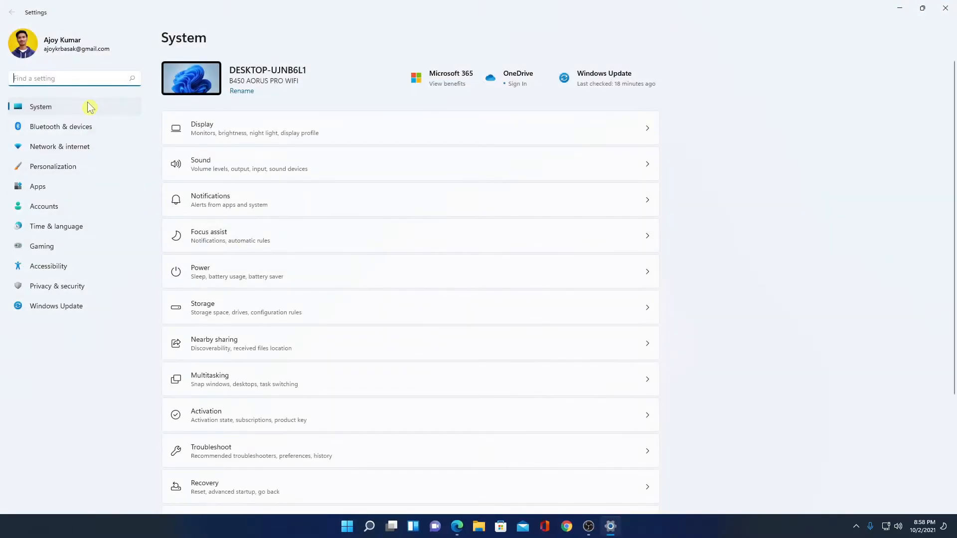
mouse_move(286, 134)
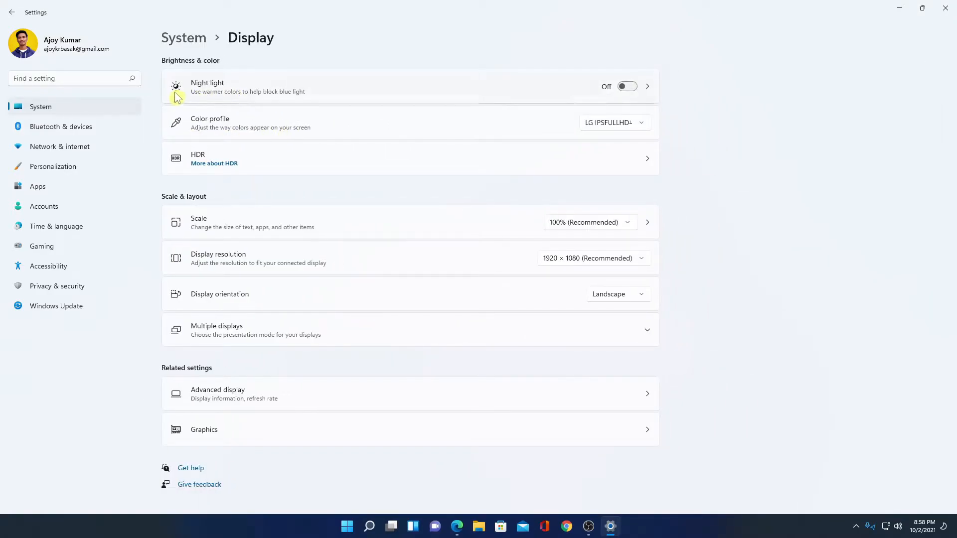
mouse_move(262, 100)
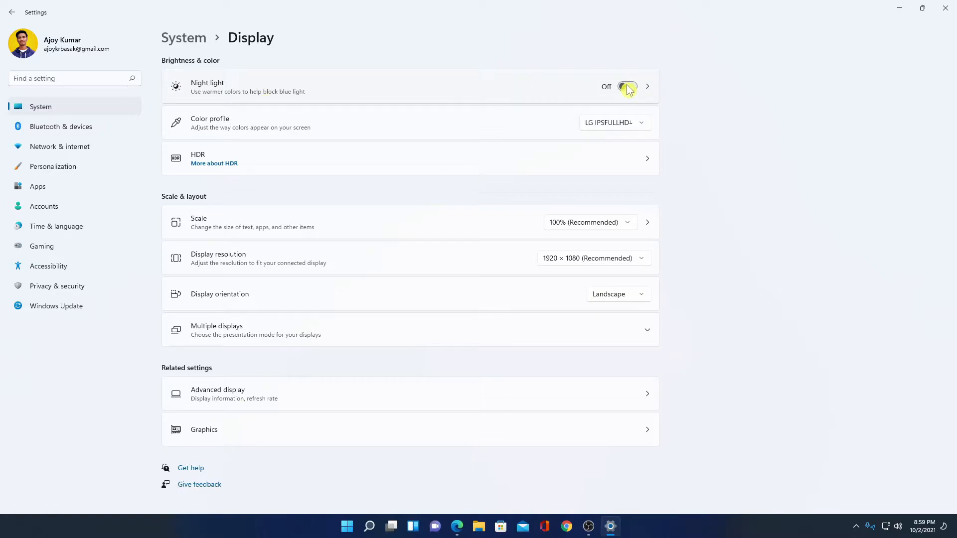
Switch the Night light toggle on from the Display page.
click(627, 86)
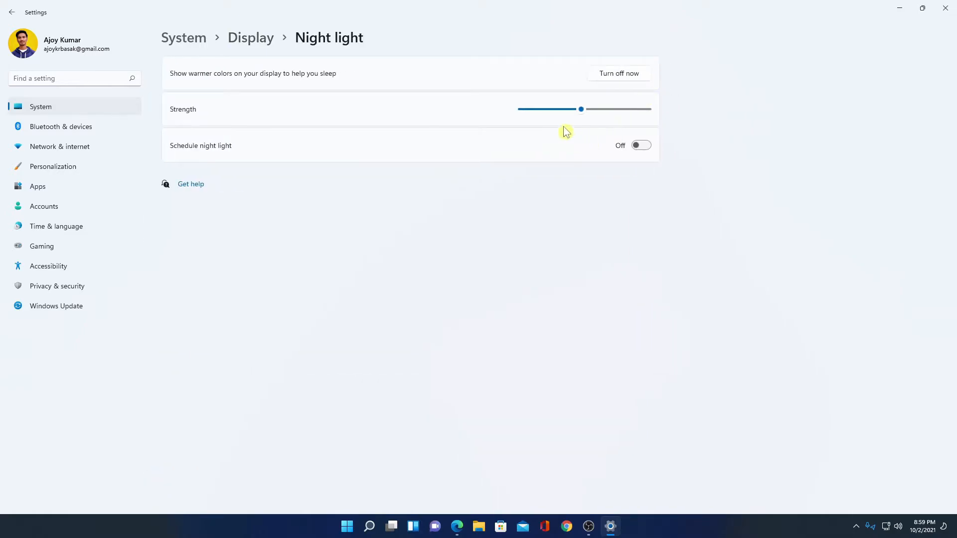
mouse_move(556, 86)
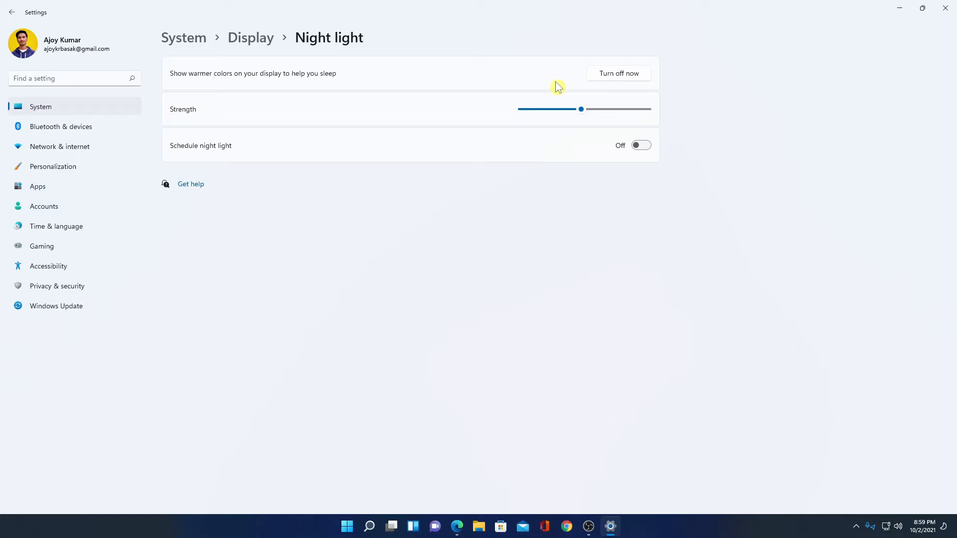
mouse_move(551, 194)
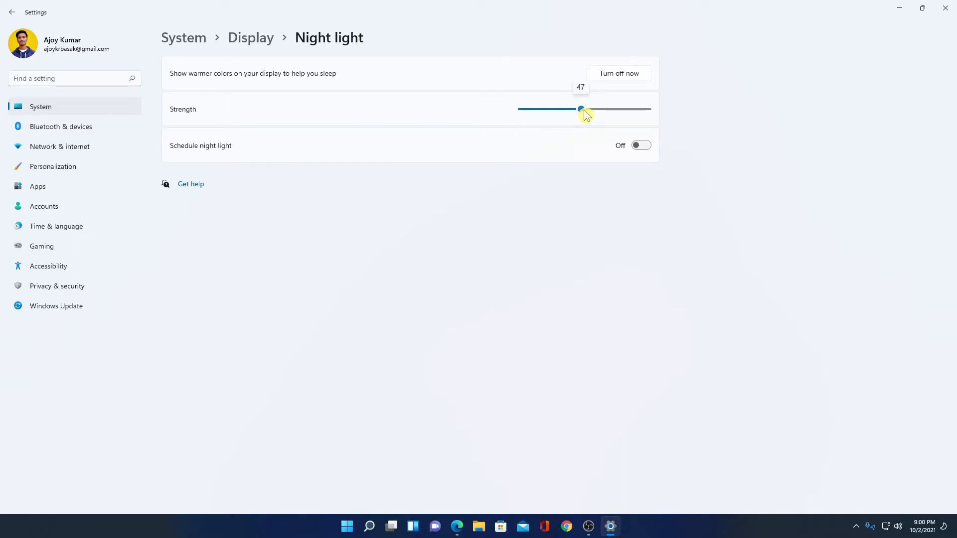
Adjust the Strength slider down to 23, then up to about 85.
drag(581, 109, 549, 110)
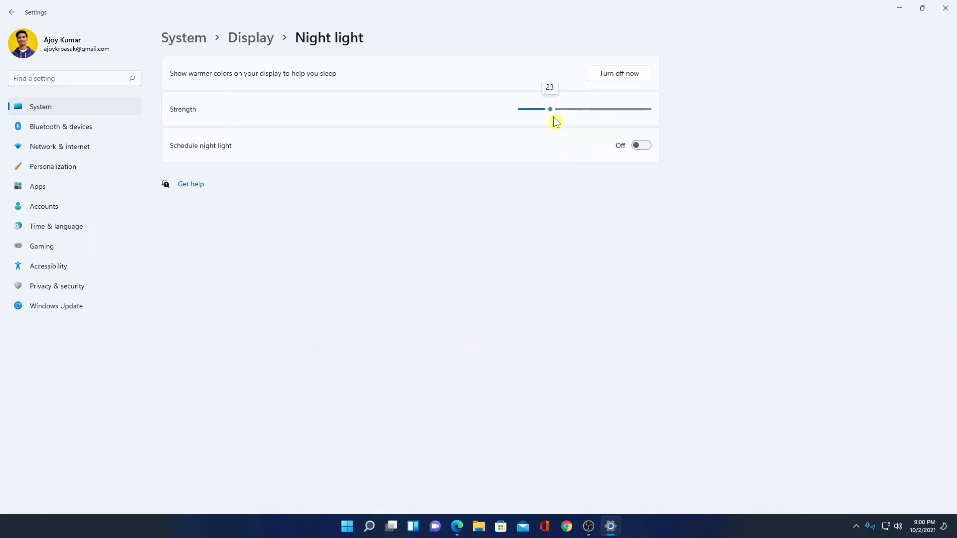
drag(550, 110, 627, 110)
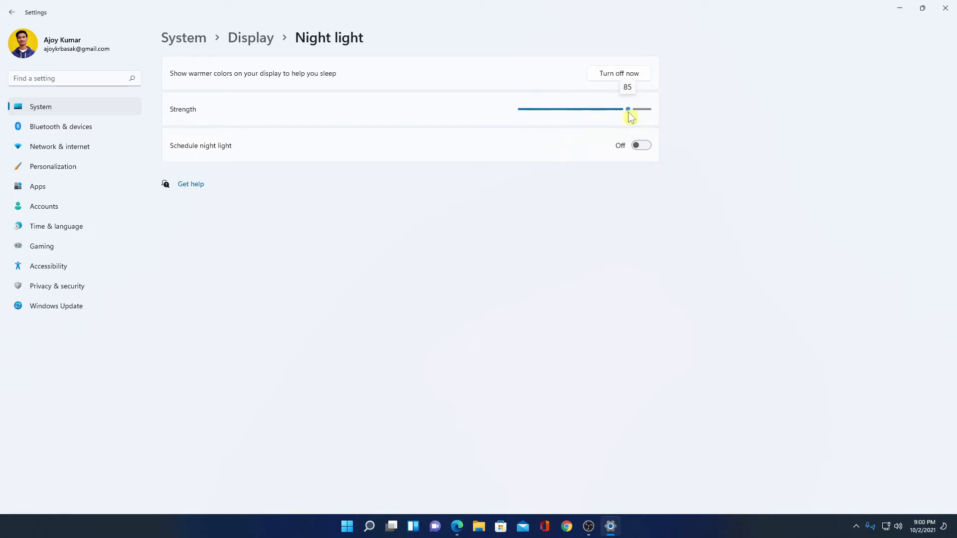
drag(629, 109, 627, 109)
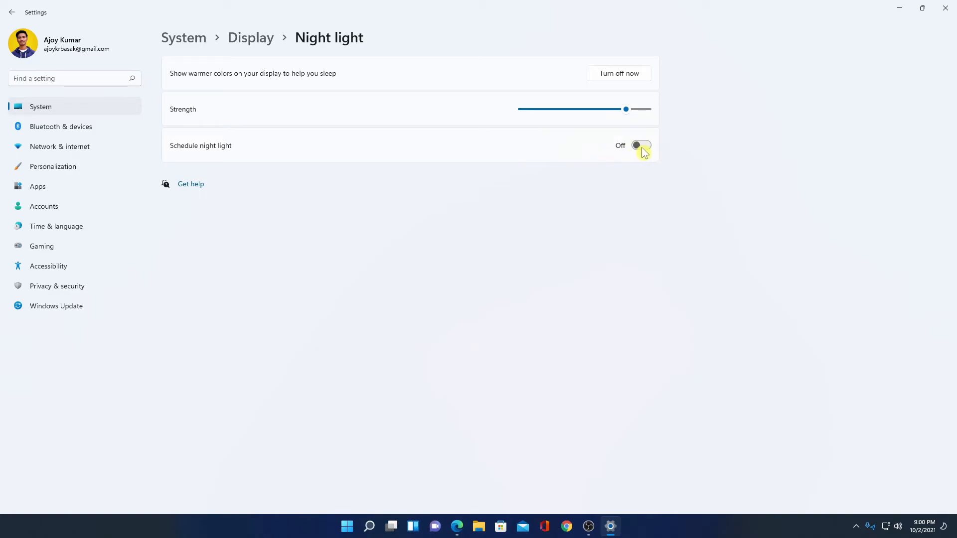
Use Turn off now to disable Night light, leaving strength high.
click(628, 146)
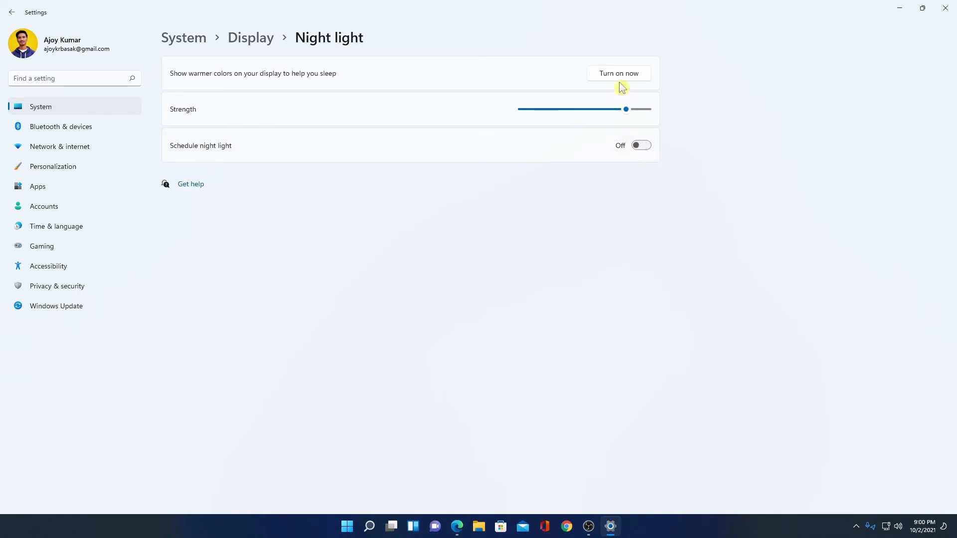
mouse_move(619, 77)
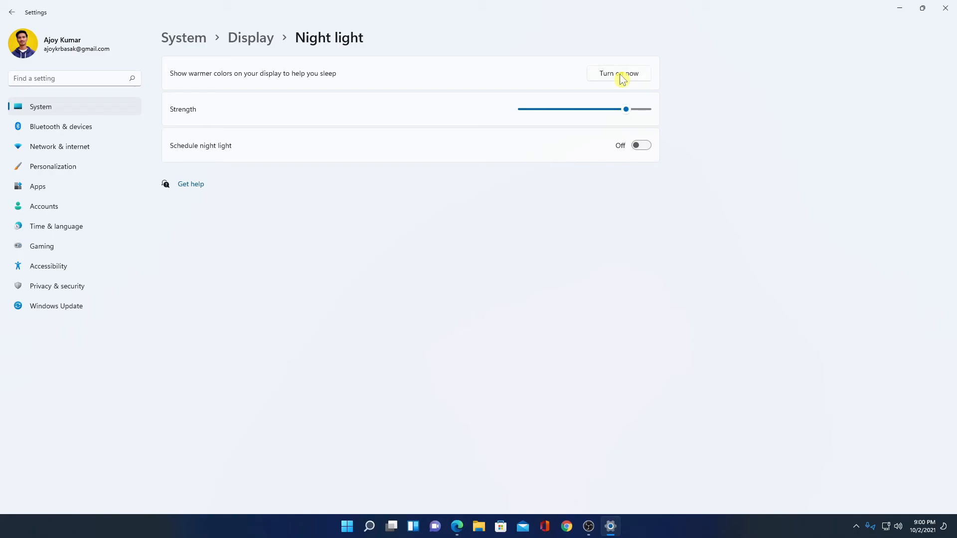